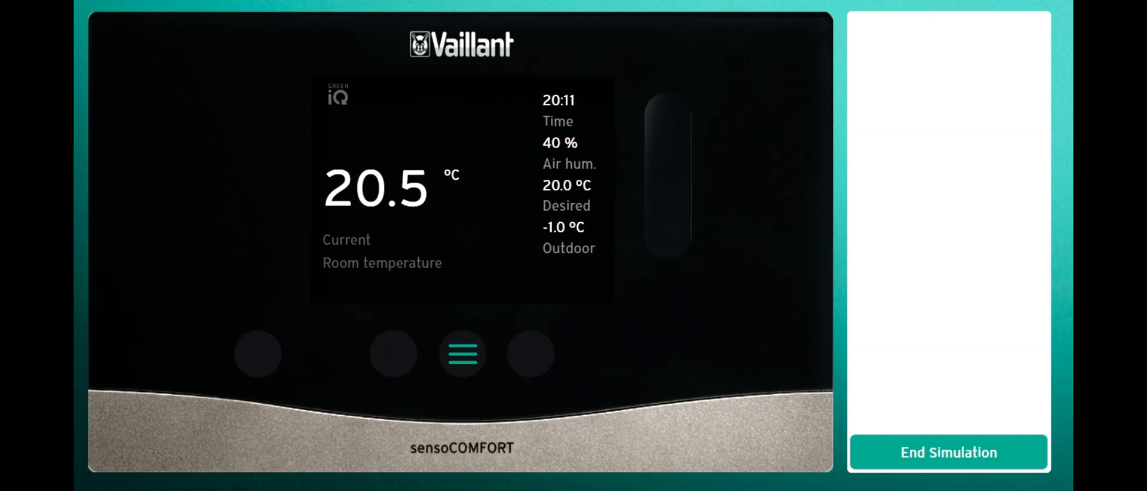
Bring up the main menu from the room temperature home screen
{"action": "left_click", "coordinate": [461, 354]}
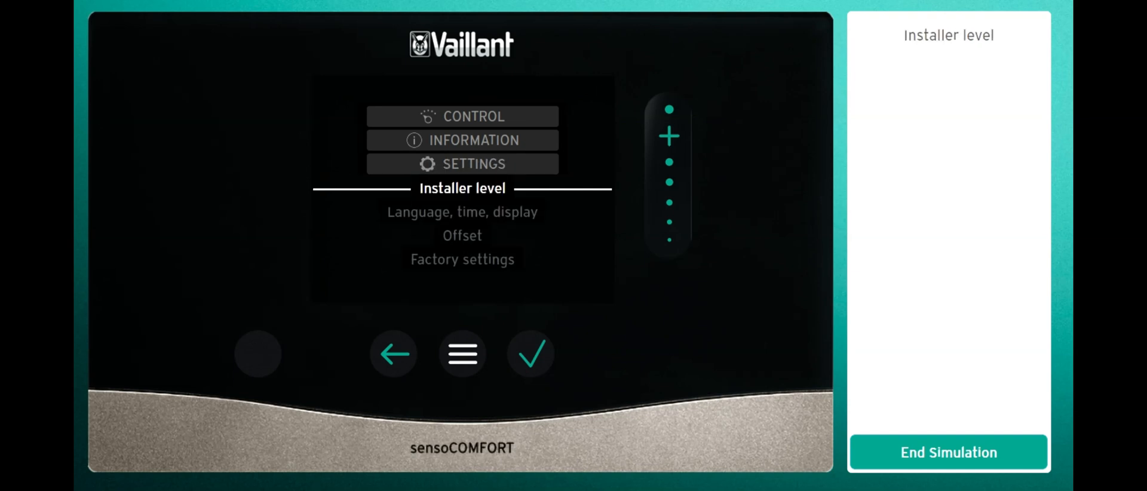
Enter the installer level with access code 00 to reach Installation configuration
{"action": "left_click", "coordinate": [529, 353]}
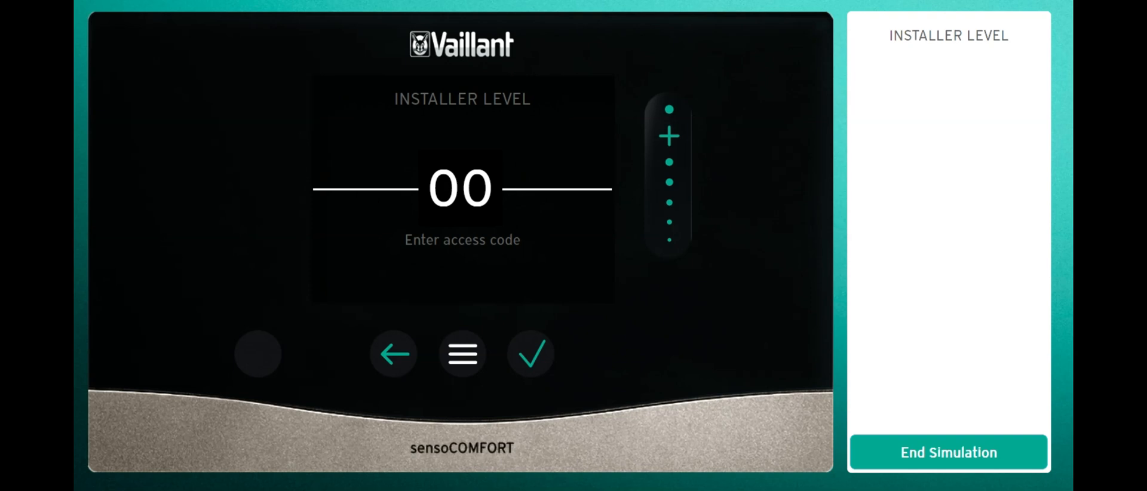
{"action": "left_click", "coordinate": [529, 353]}
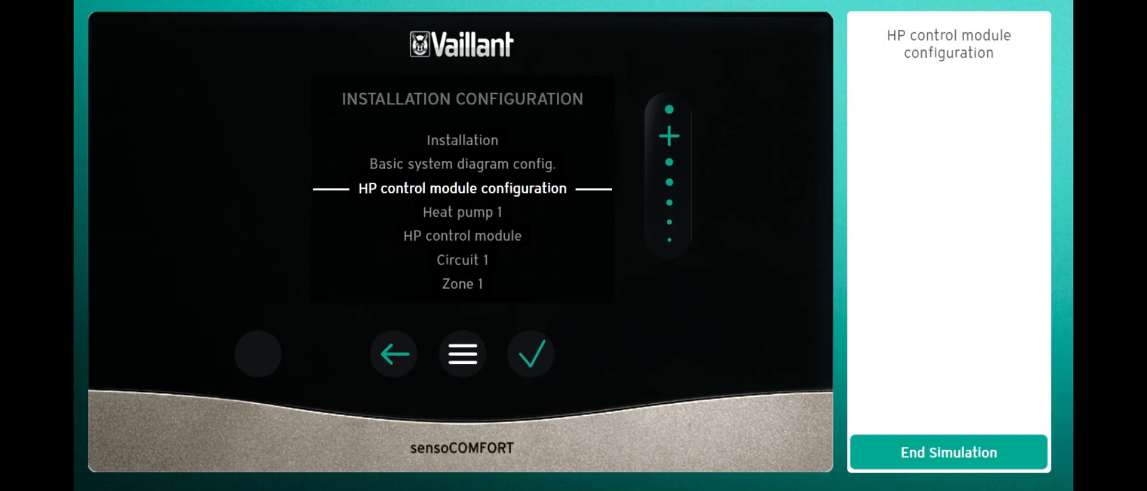
In Domestic hot water, set anti-legionella day Friday and time 23:00
{"action": "scroll", "scroll_direction": "down", "scroll_amount": 3}
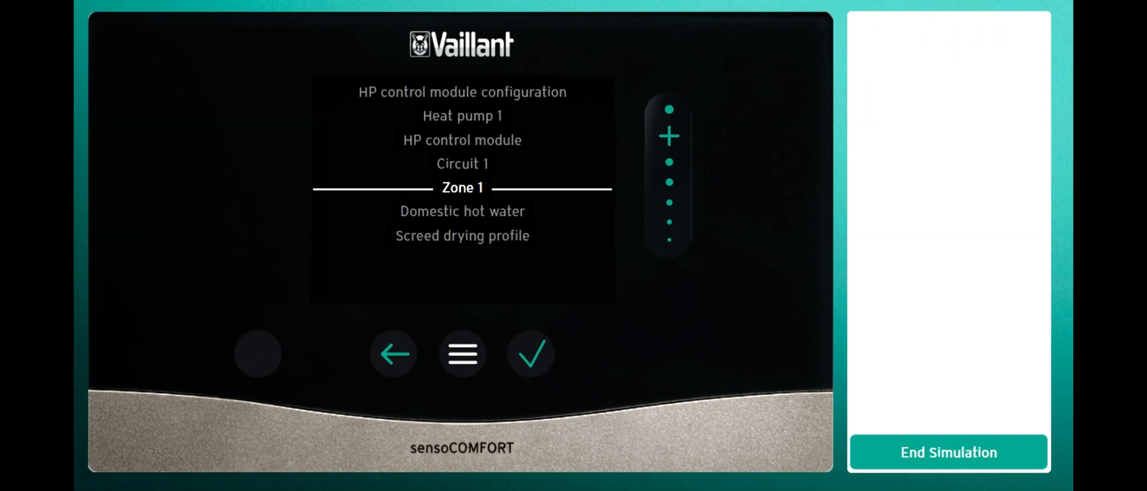
{"action": "left_click", "coordinate": [463, 210]}
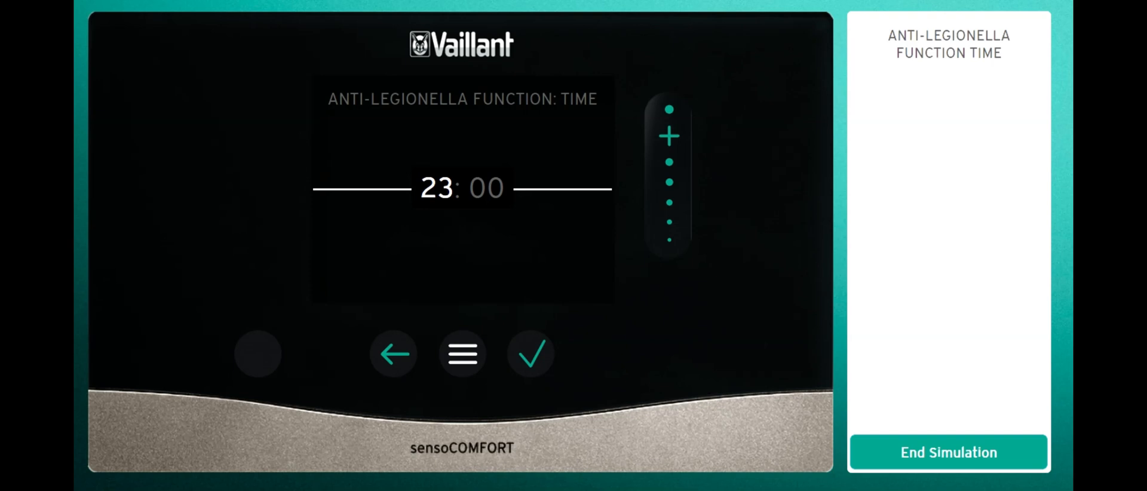
{"action": "left_click", "coordinate": [529, 354]}
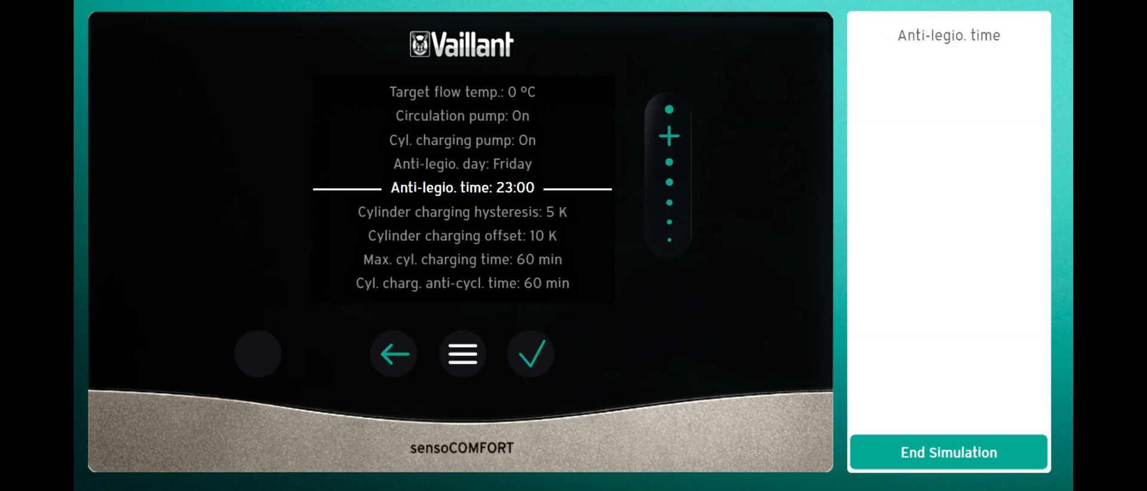